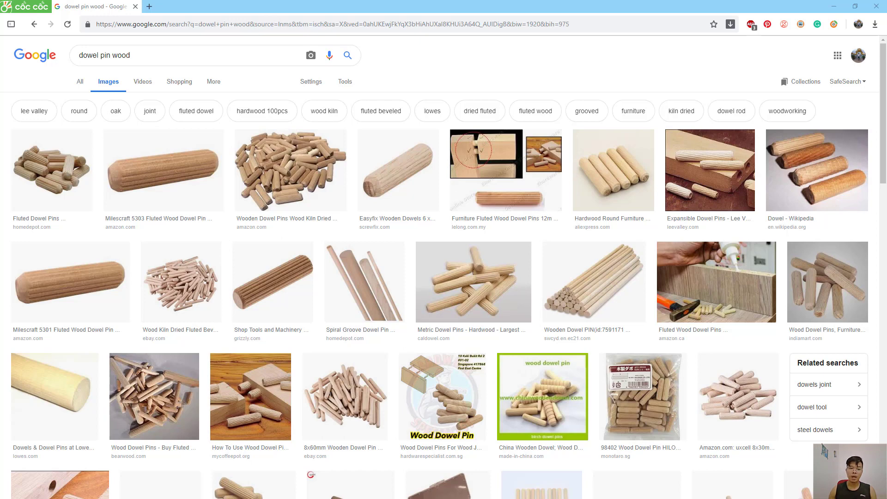
mouse_move(474, 282)
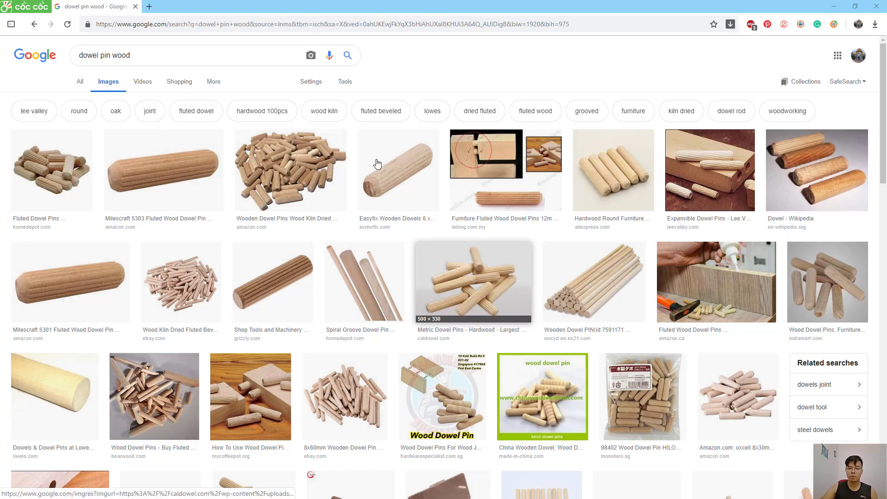
mouse_move(412, 203)
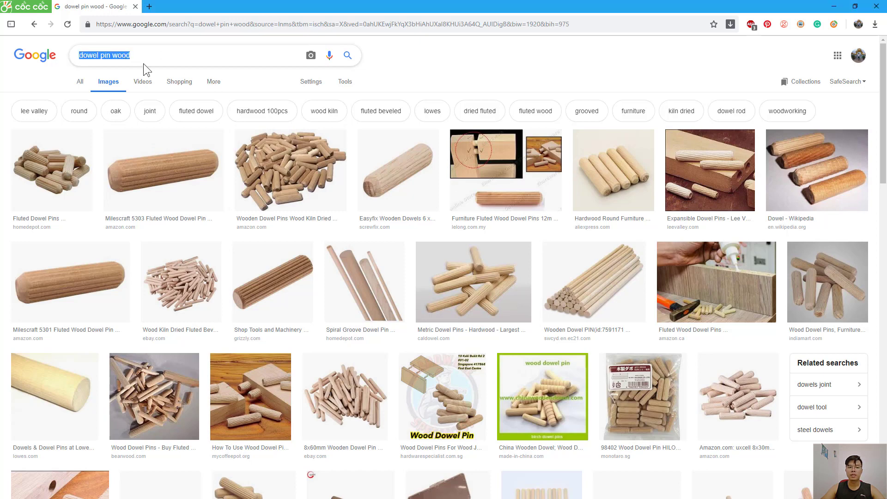
Step: Activate the '3 drawer all' configuration so the dresser shows three drawers
click(558, 72)
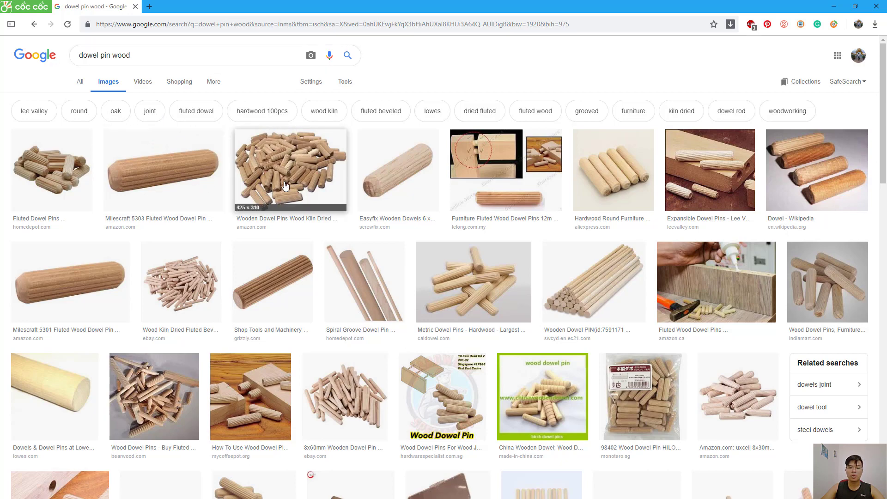
scroll(down, 3)
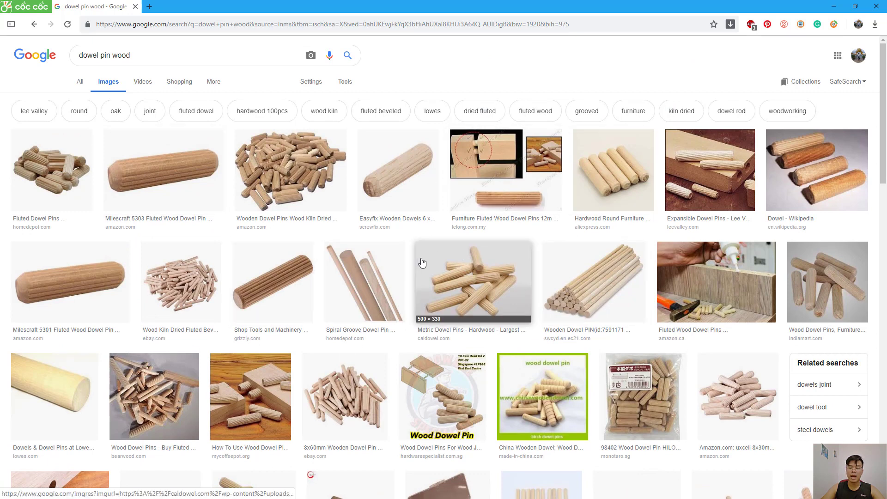
mouse_move(378, 260)
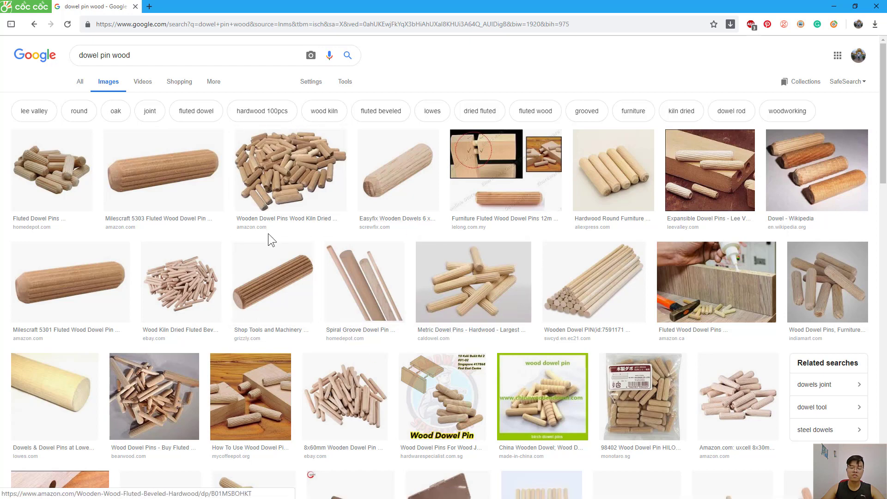
mouse_move(286, 223)
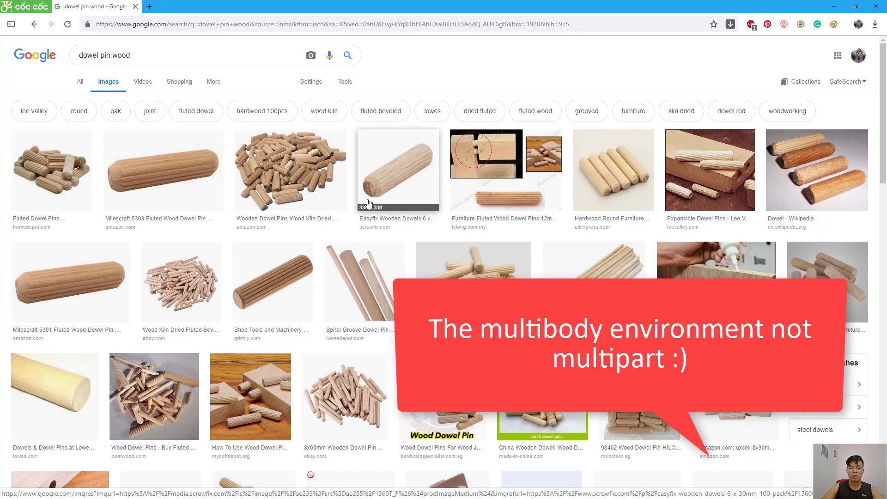
mouse_move(761, 83)
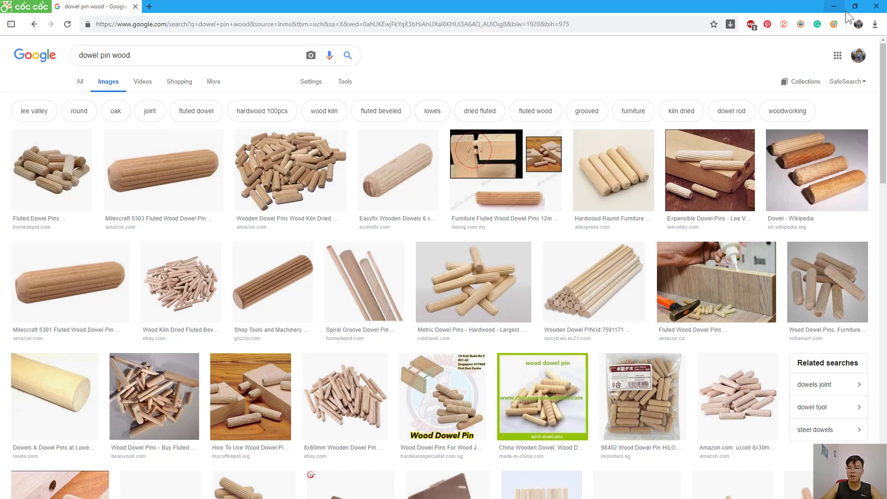
mouse_move(838, 7)
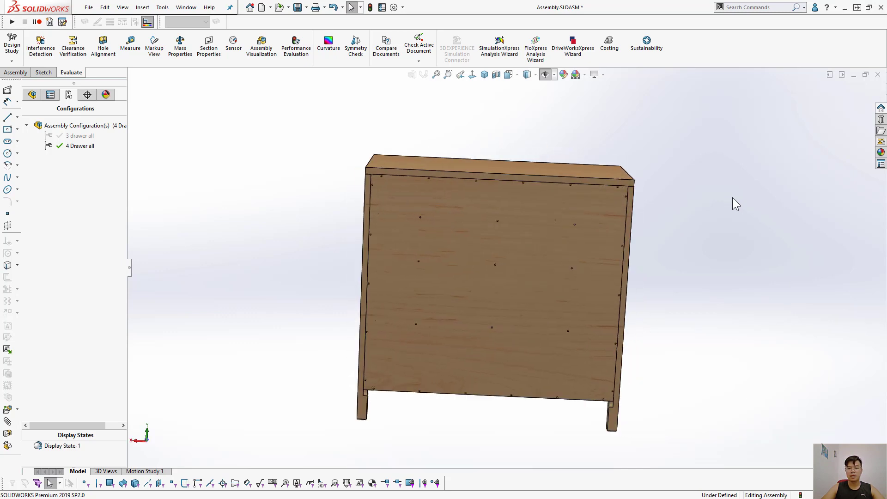
double_click(79, 135)
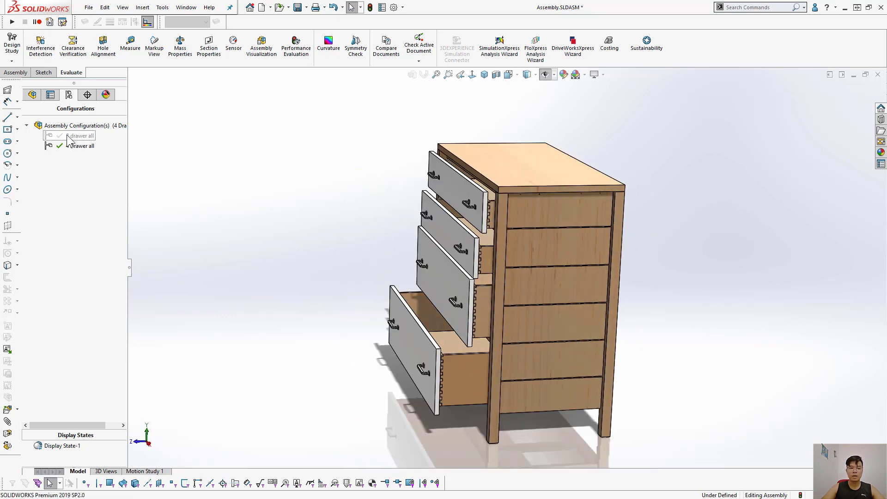
click(83, 135)
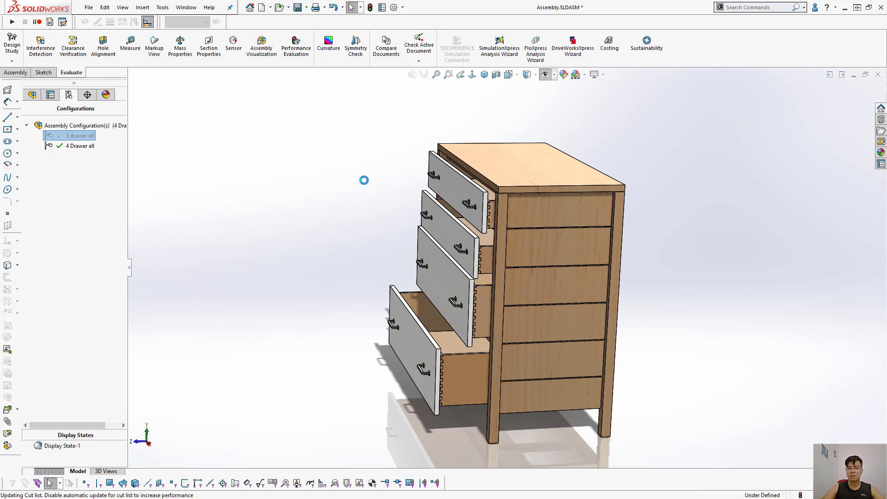
double_click(79, 135)
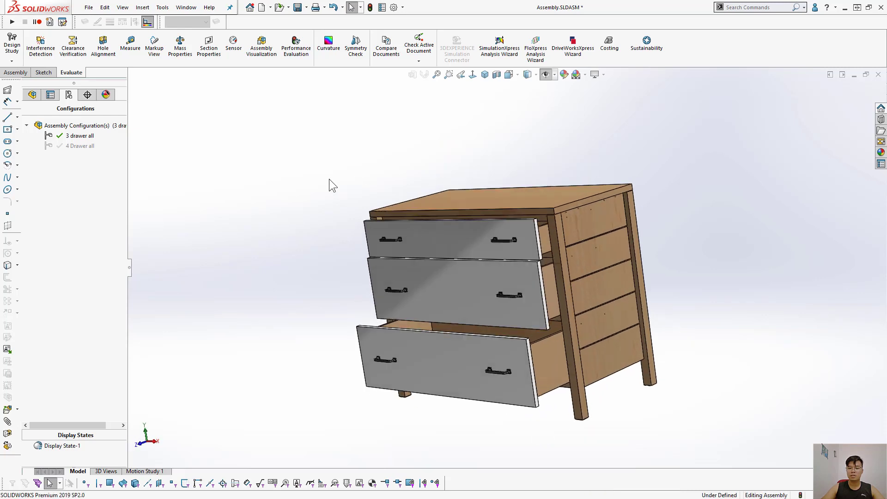
double_click(79, 145)
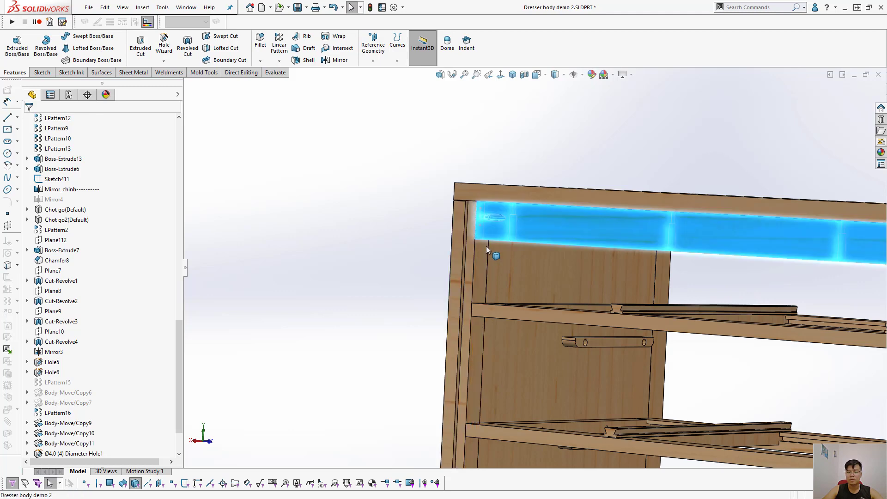
Step: Bring up the context actions for the dresser body's top rail body
right_click(496, 256)
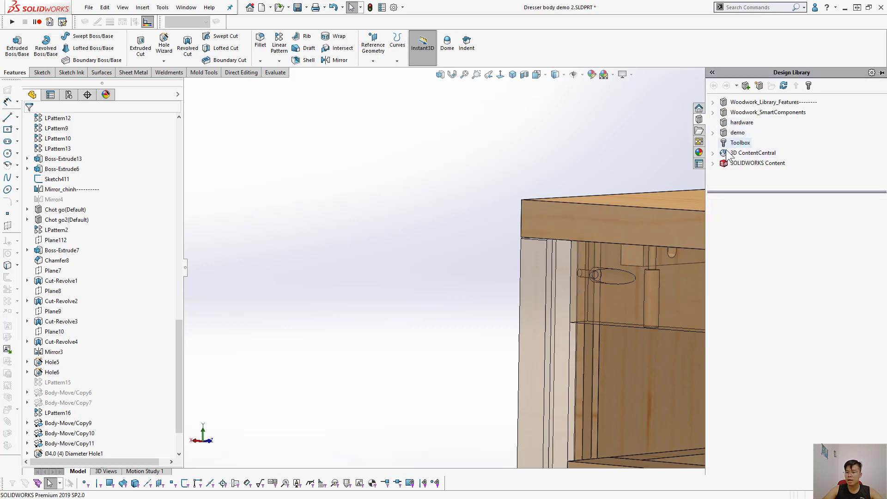
Step: Browse the Design Library into demo > Smart compo.0 to reach the Chot go feature
click(738, 132)
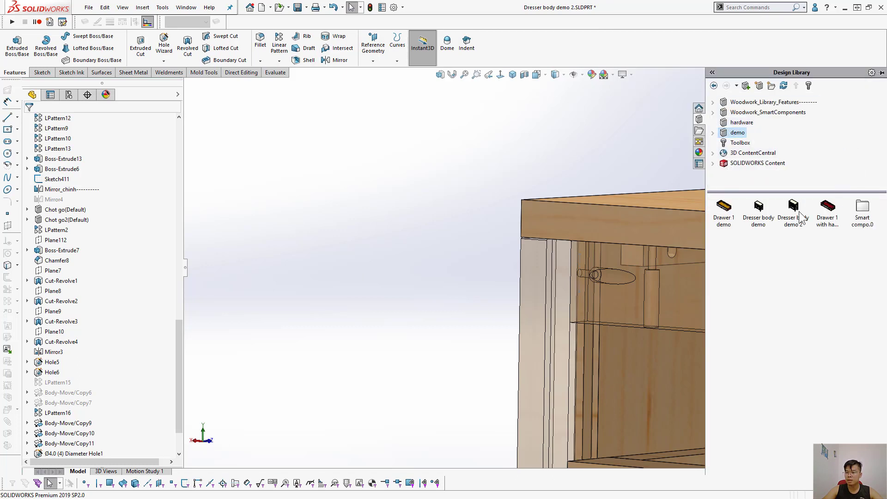
click(713, 132)
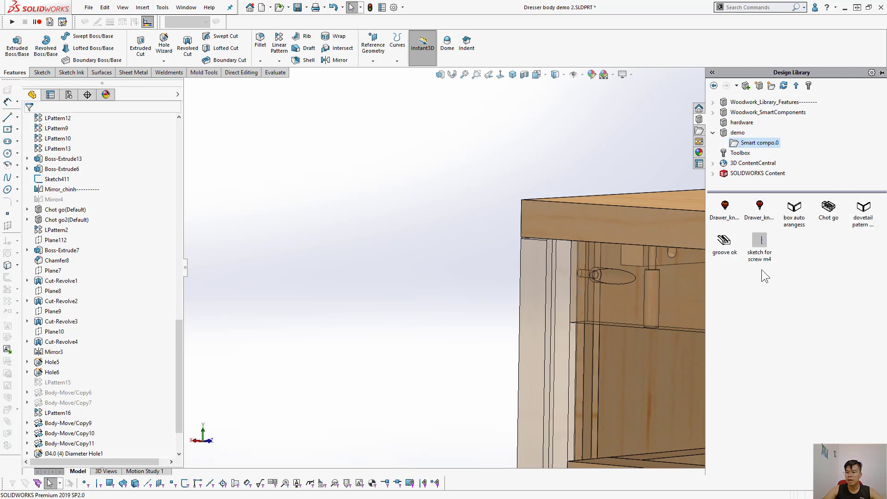
click(828, 210)
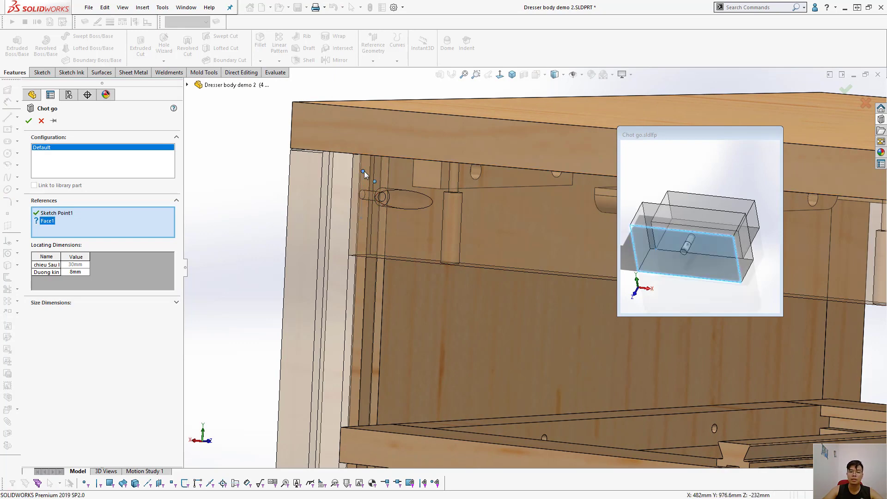
mouse_move(359, 344)
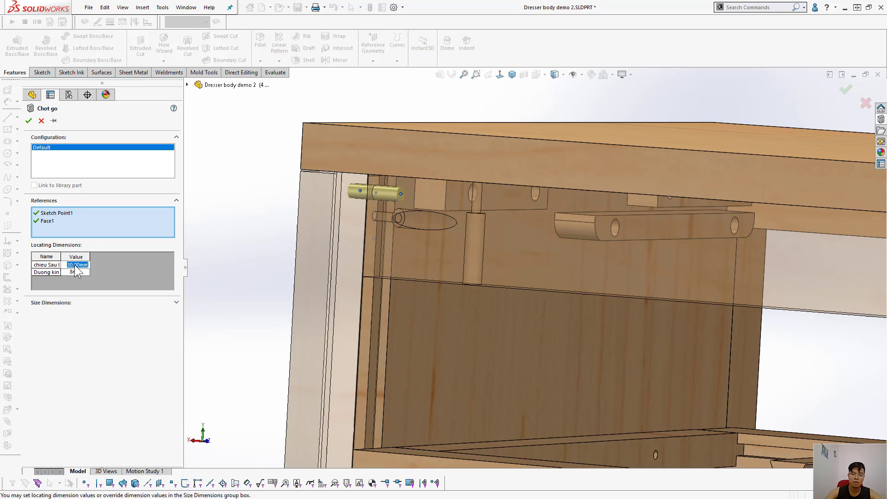
Step: Place the first Chot go dowel pin at the top front corner with depth 35
text(35)
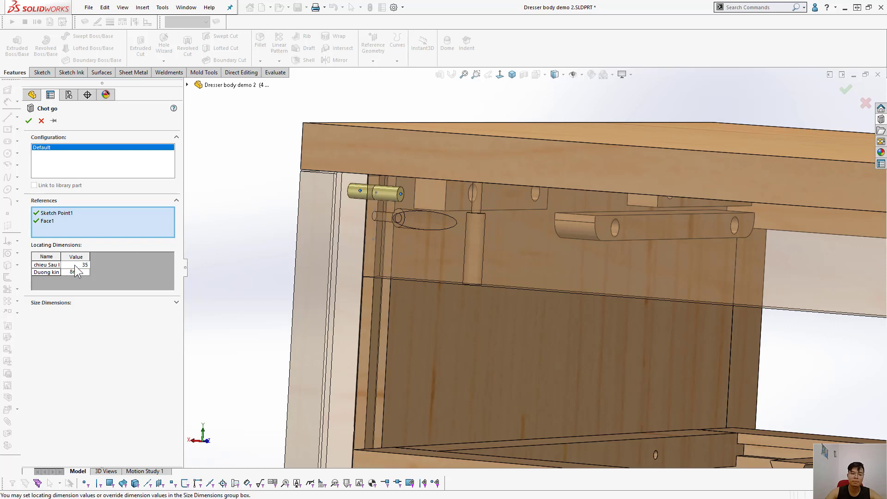
click(78, 272)
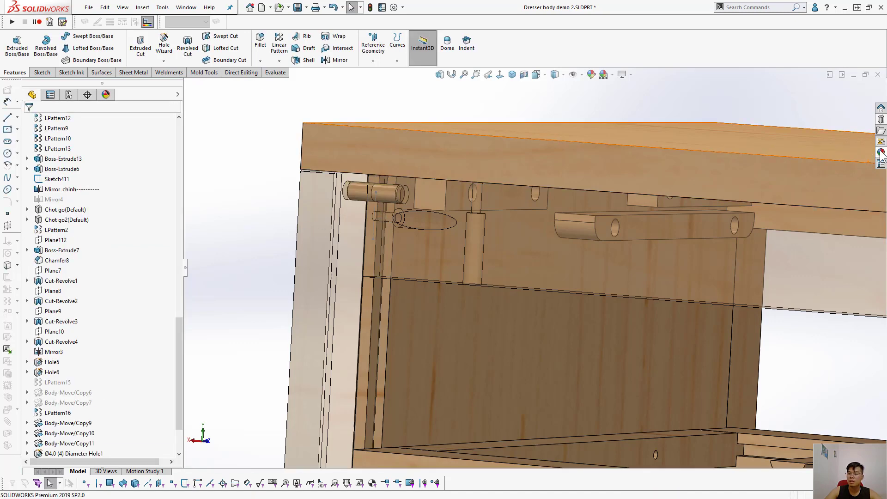
Step: Start inserting a second Chot go dowel pin from the library
click(881, 141)
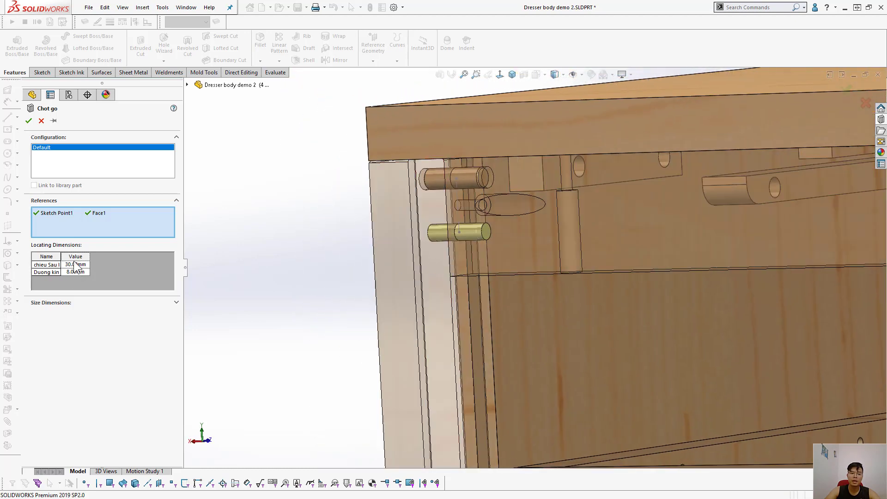
Step: Finish the second dowel pin below the first with depth 35 mm and diameter 8 mm
text(35)
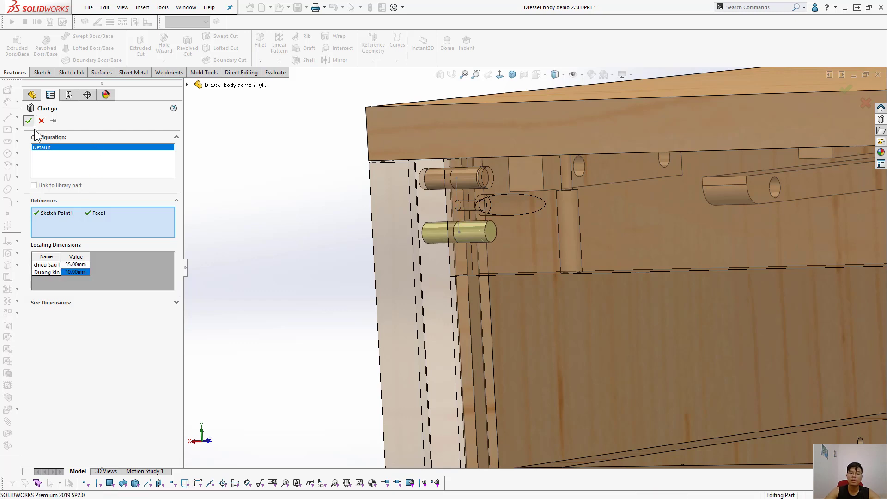
click(29, 120)
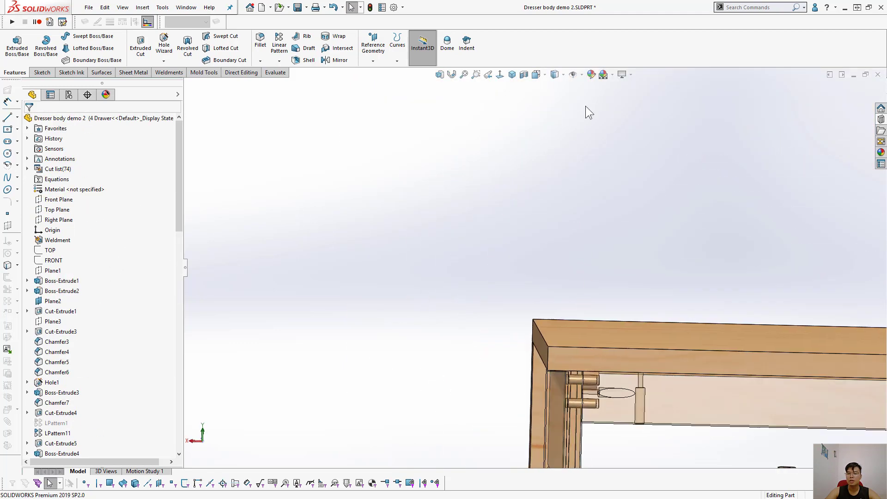
click(512, 74)
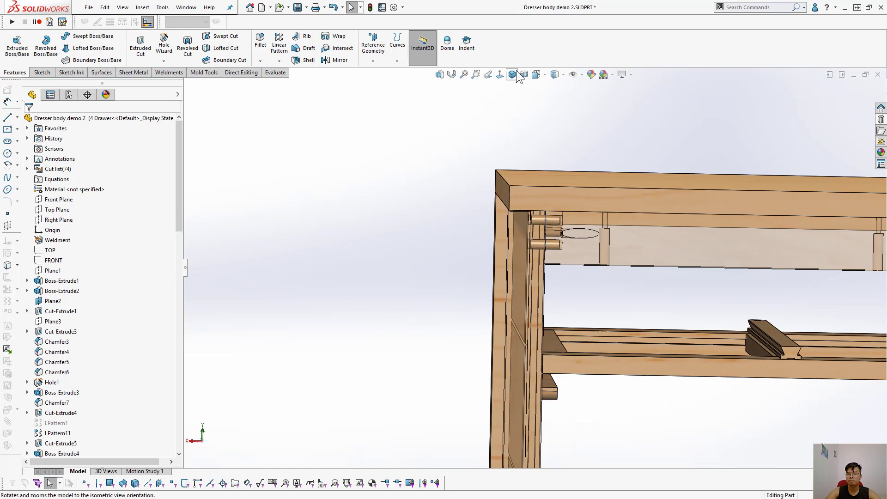
click(511, 73)
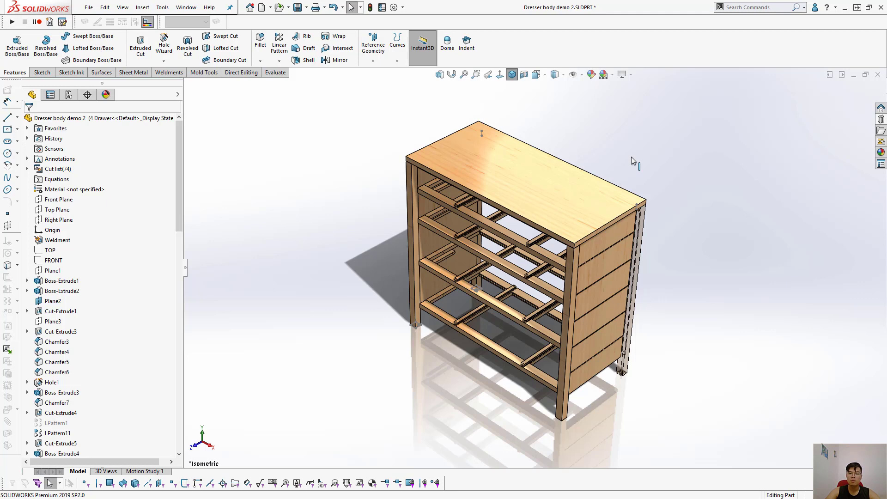
mouse_move(646, 167)
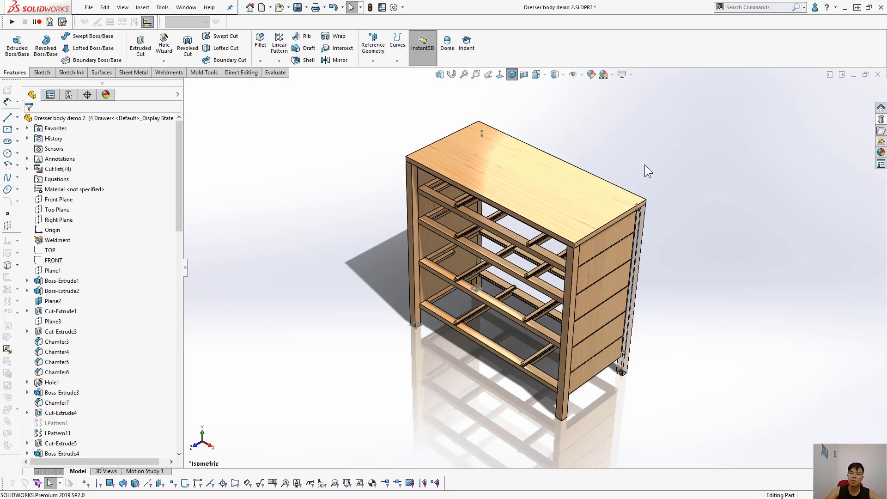
mouse_move(387, 143)
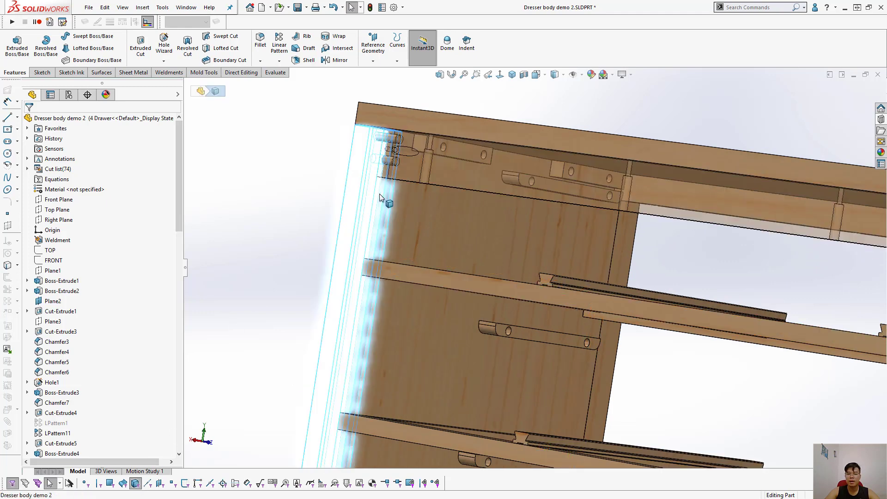
Step: Bring up the context actions for the front corner body near the dowel pins
right_click(438, 173)
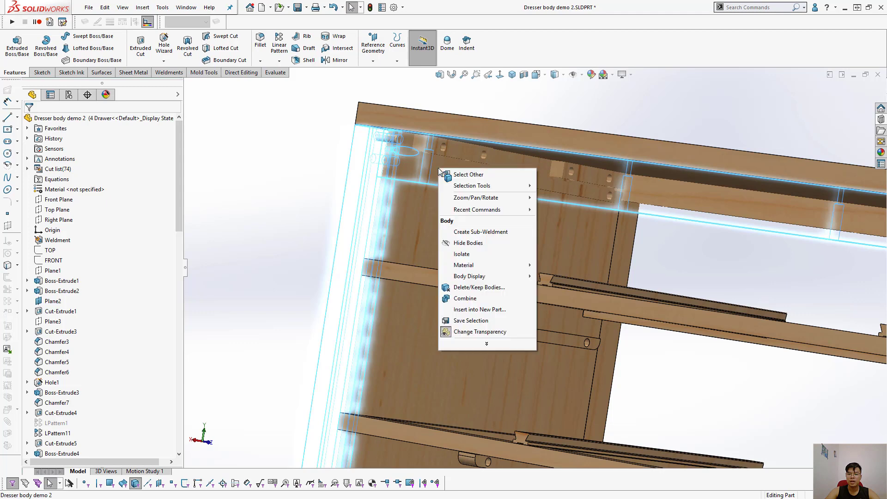